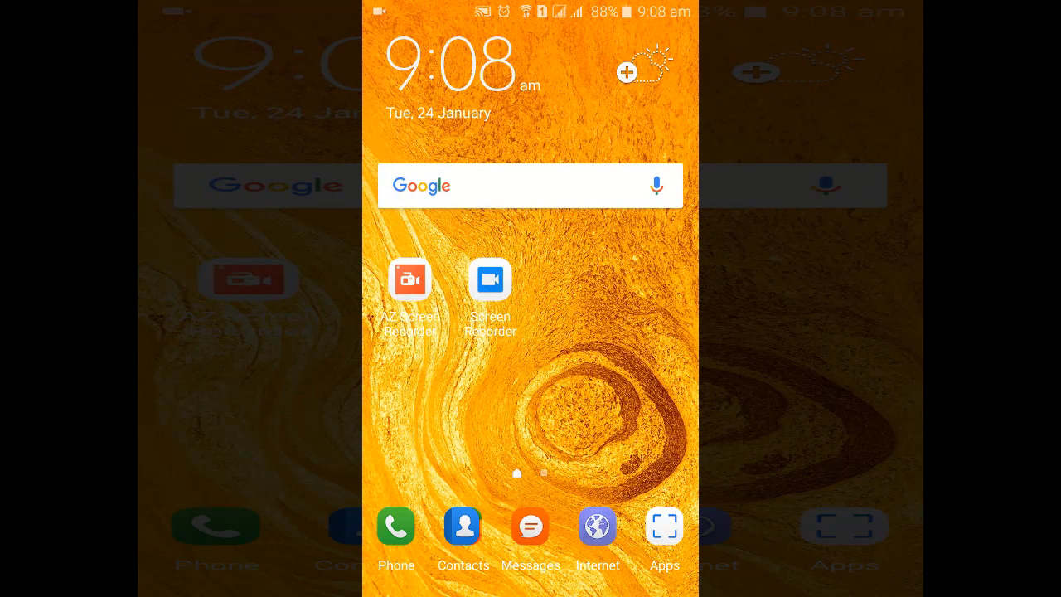
- Open the app drawer and page through it until the Play Store icon is visible
click(663, 526)
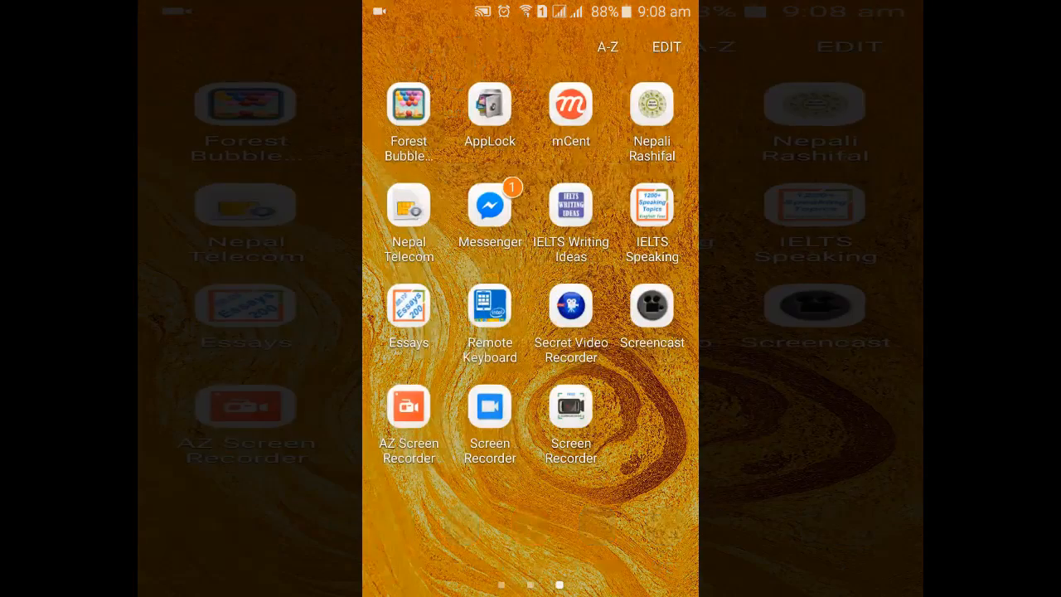
scroll(right, 3)
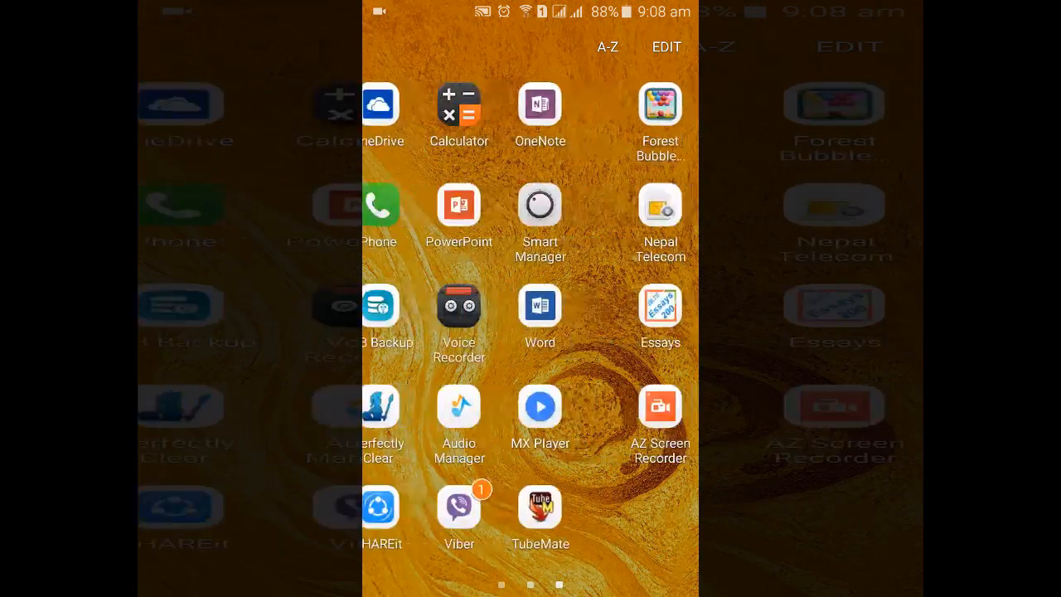
scroll(right, 3)
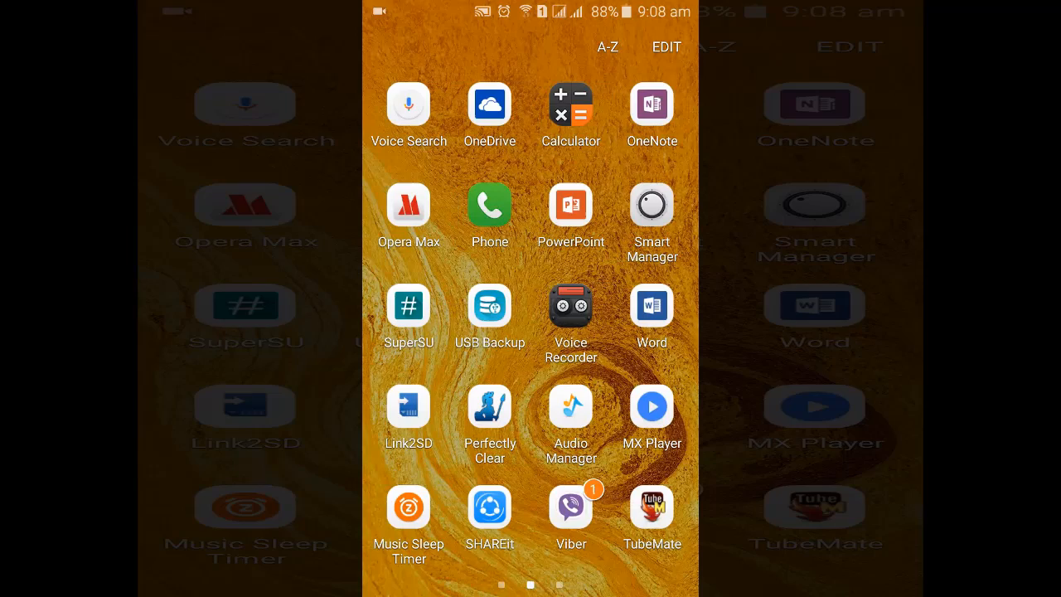
scroll(right, 3)
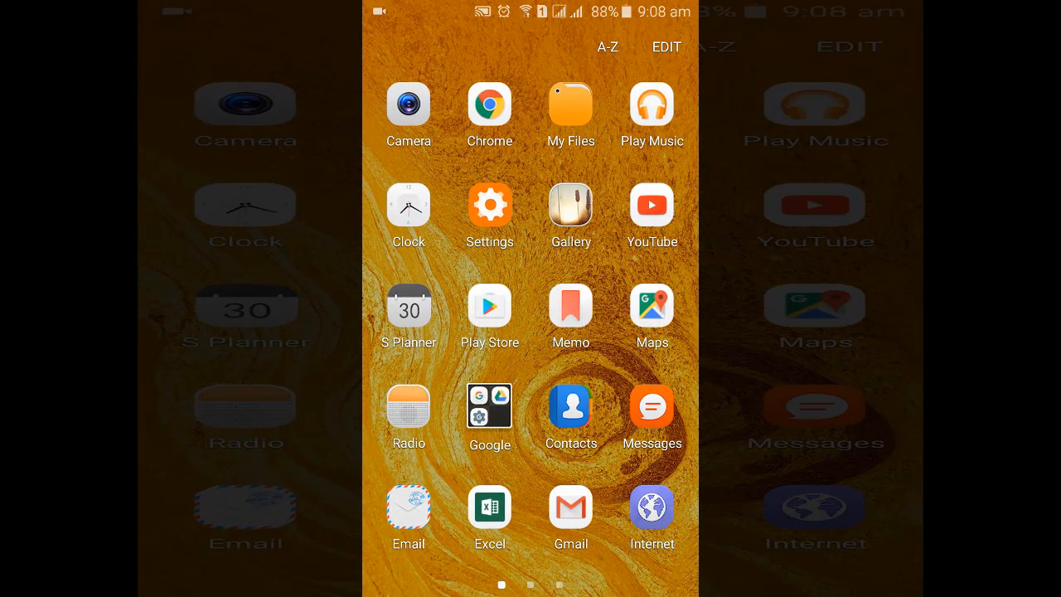
- Install WPS Connect by FroX from the Play Store, accepting its requested permissions
click(489, 305)
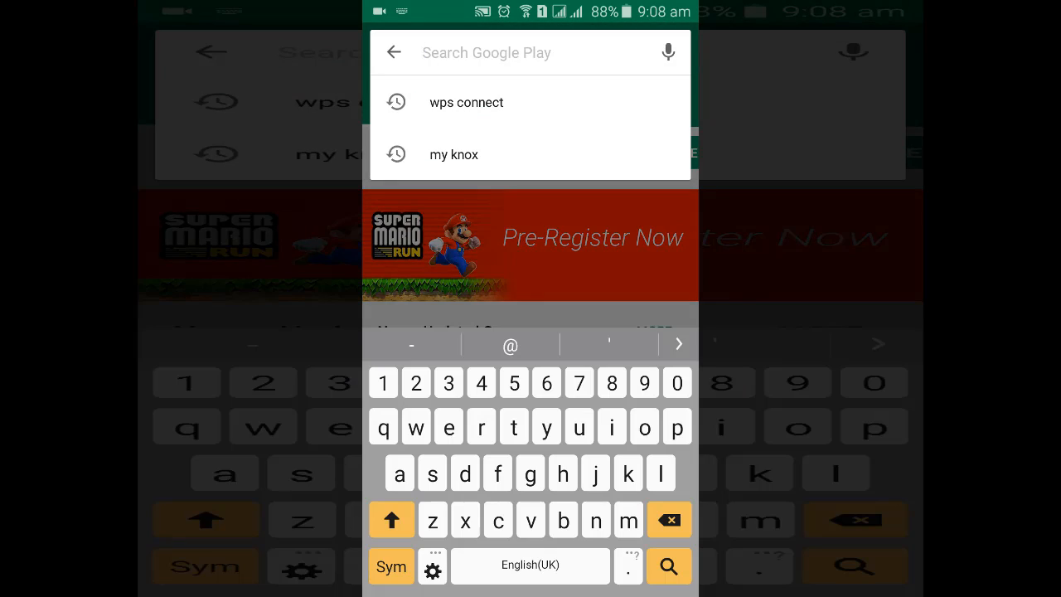
click(465, 103)
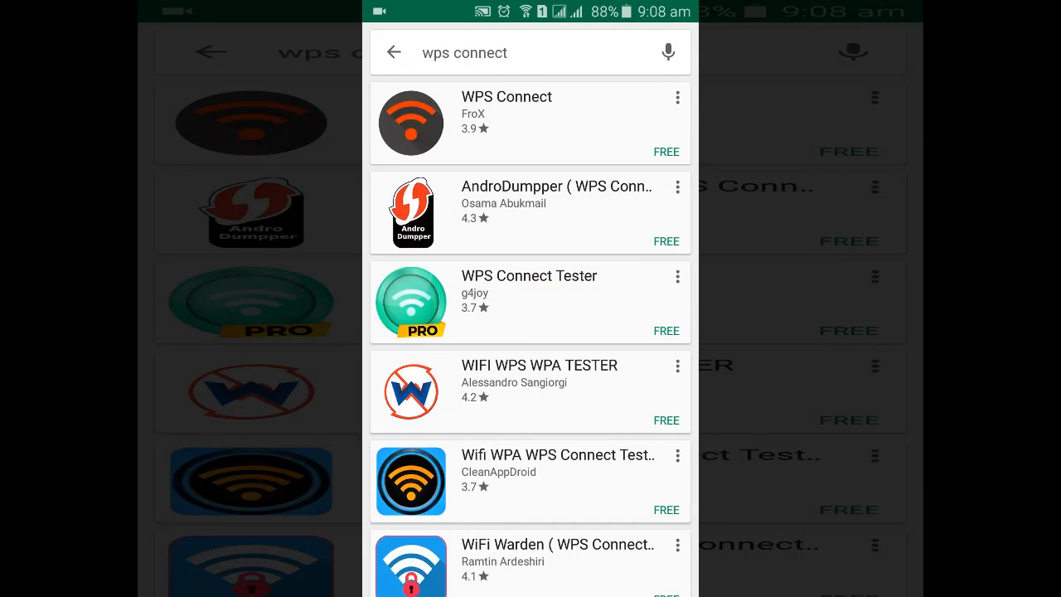
click(508, 123)
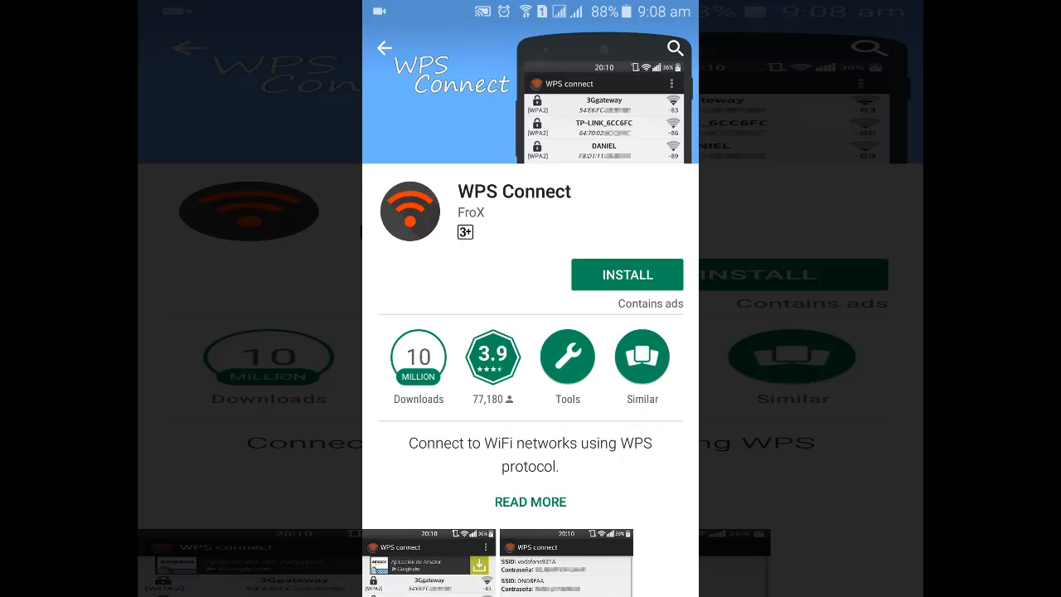
click(627, 275)
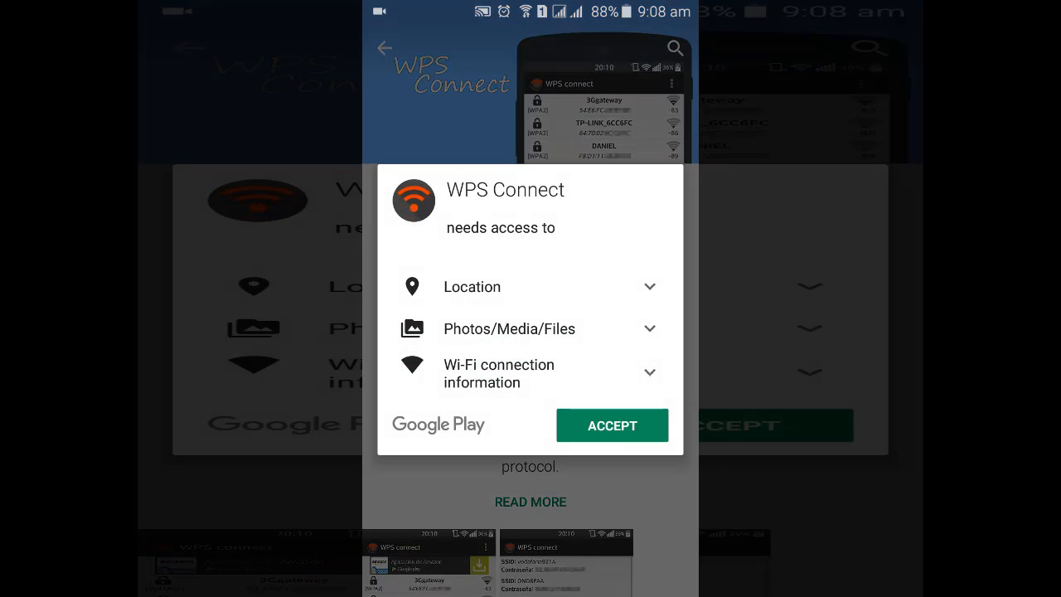
click(611, 425)
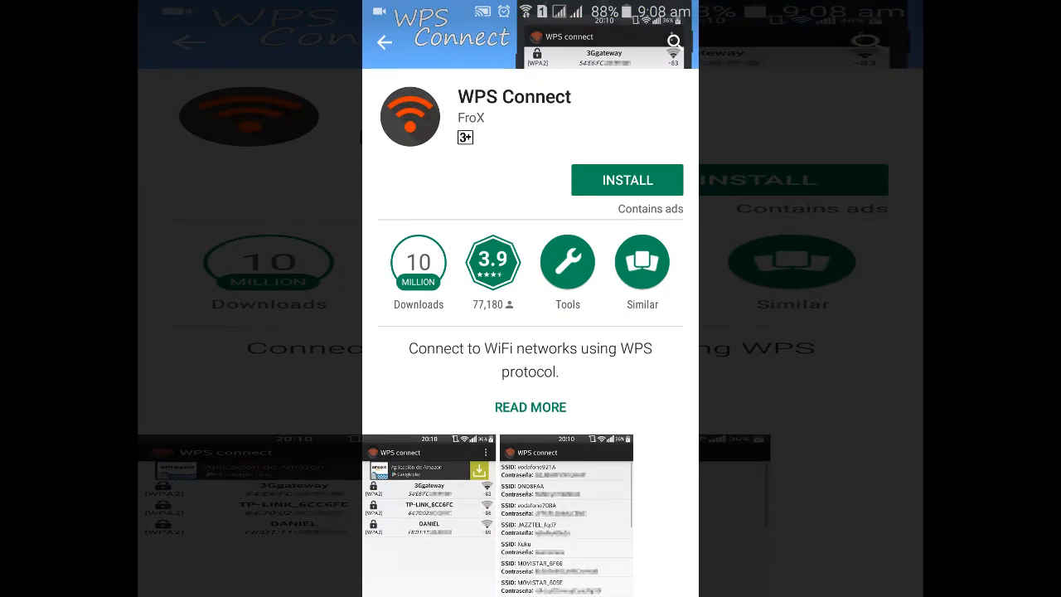
scroll(down, 3)
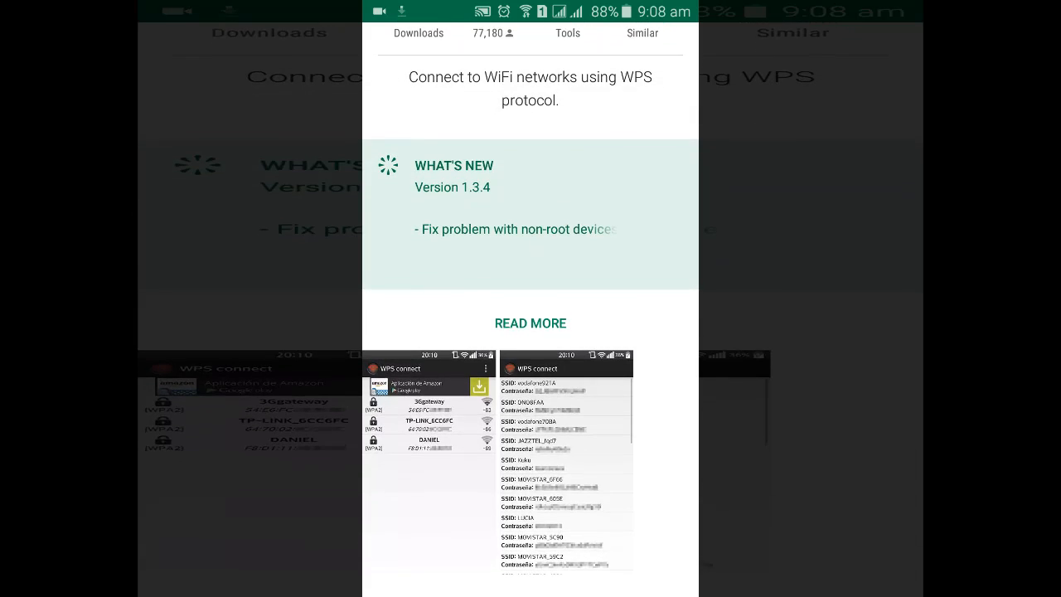
scroll(down, 3)
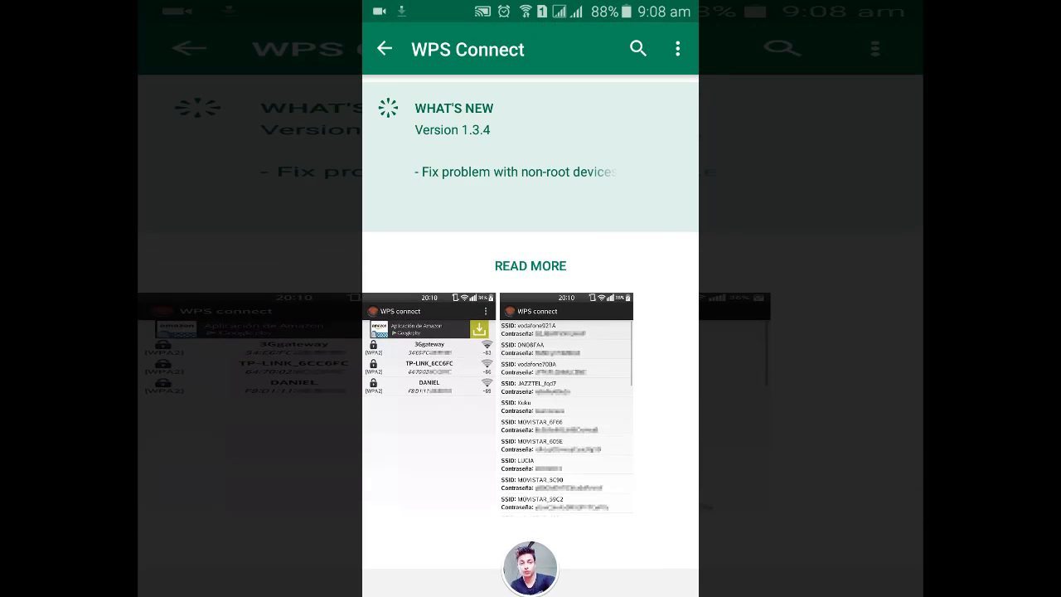
scroll(down, 3)
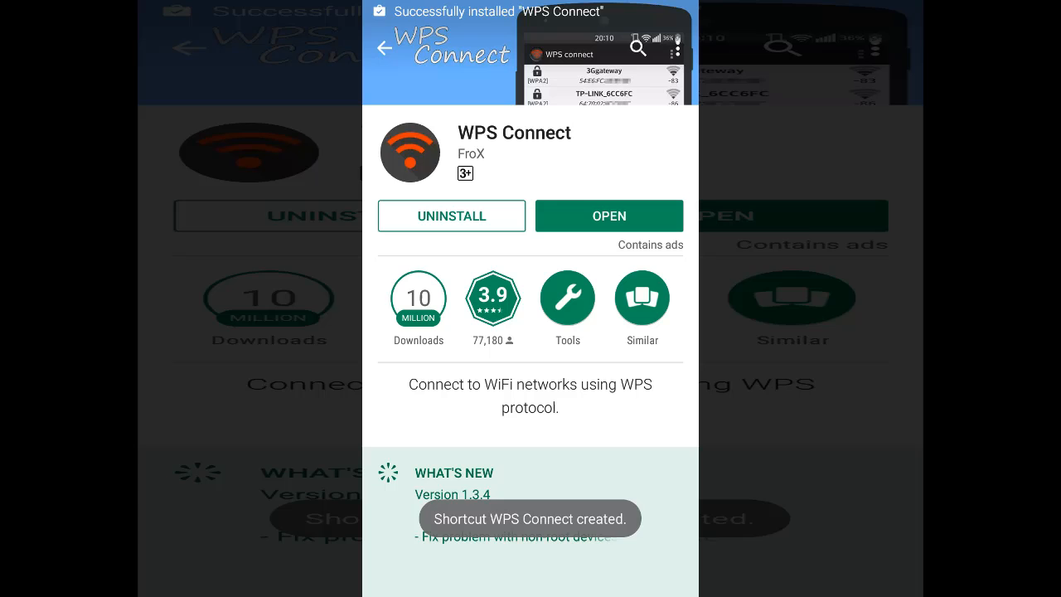
- Launch WPS Connect, dismiss the location notice, and grant it superuser access for saved passwords
click(610, 215)
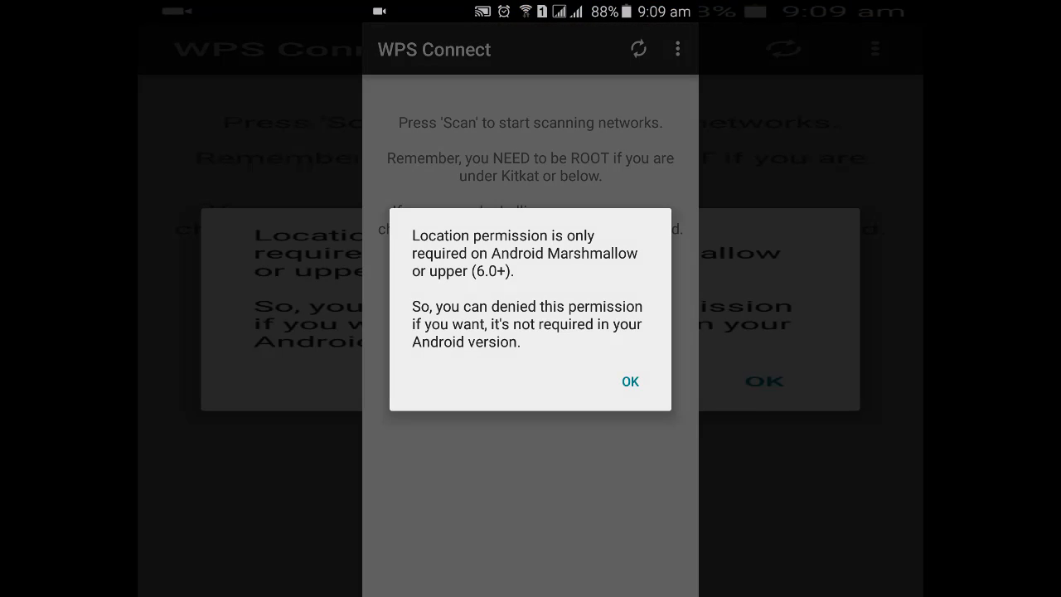
click(630, 381)
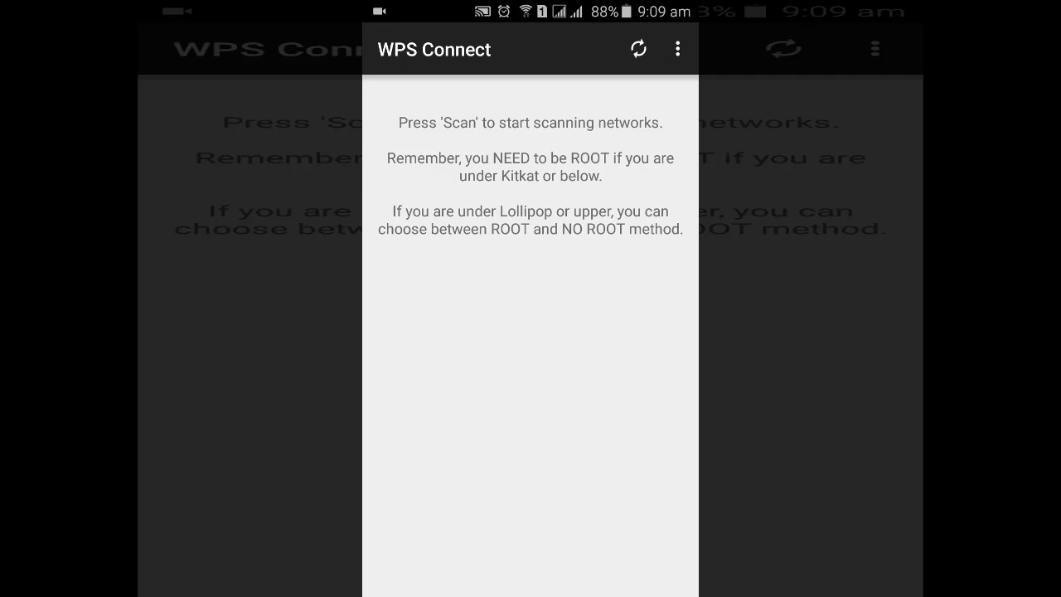
click(676, 48)
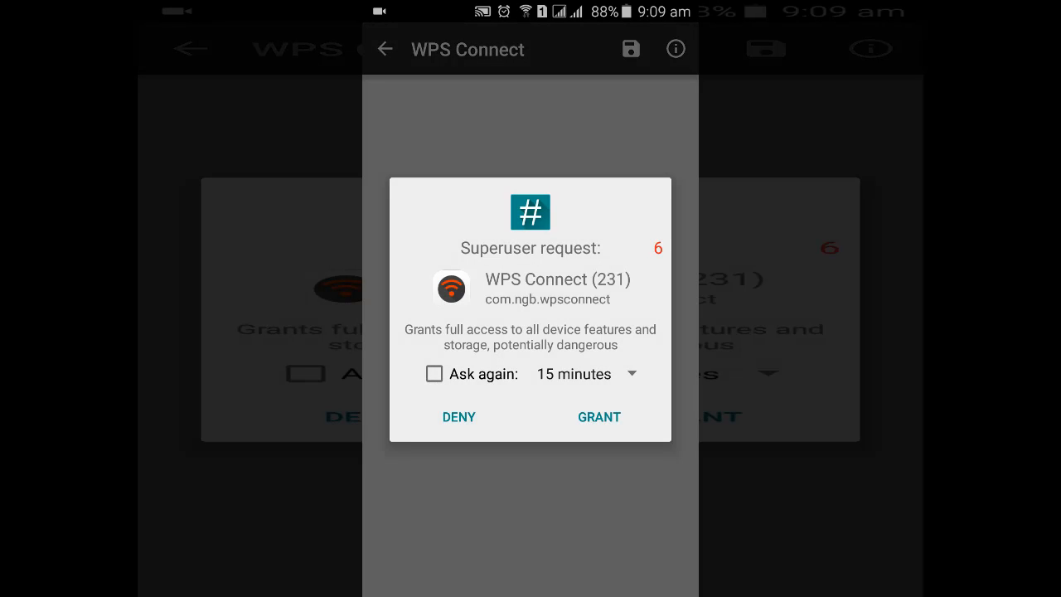
click(599, 418)
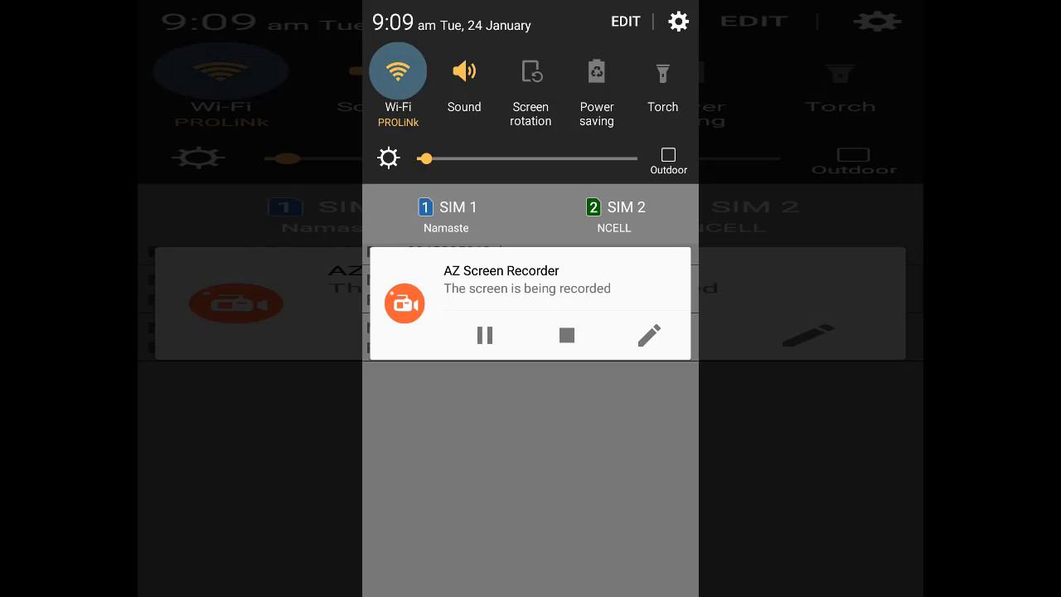
- Forget the PROLiNk network in Wi-Fi settings, then reconnect using the pasted password
click(398, 91)
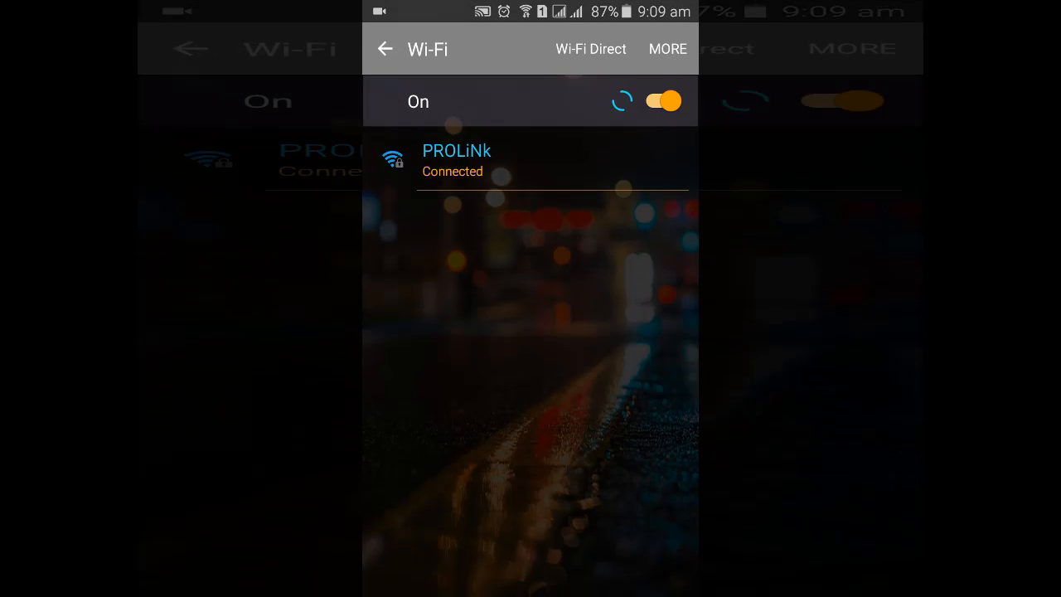
click(456, 159)
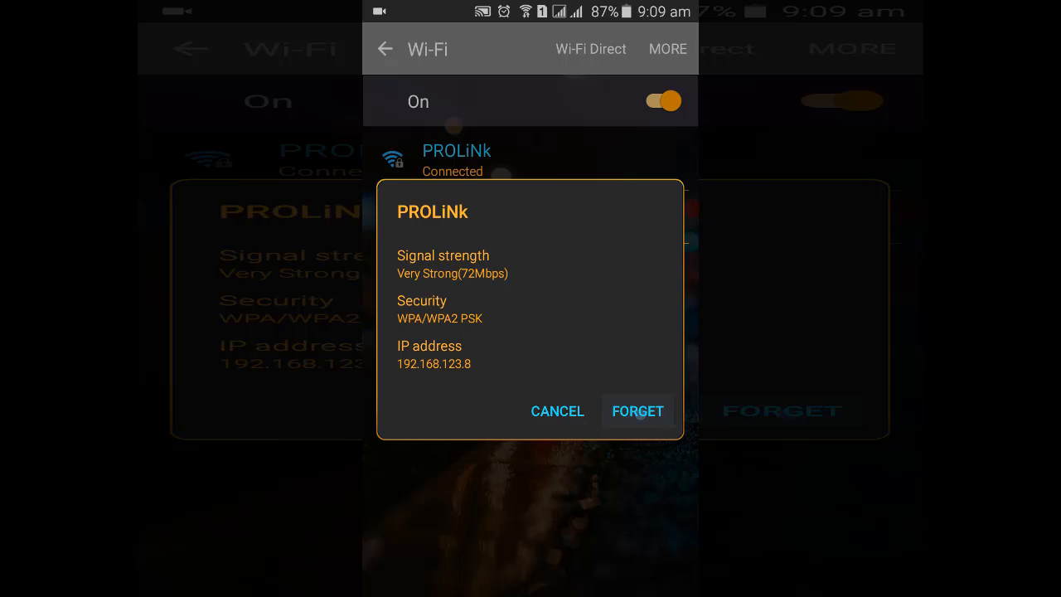
click(557, 411)
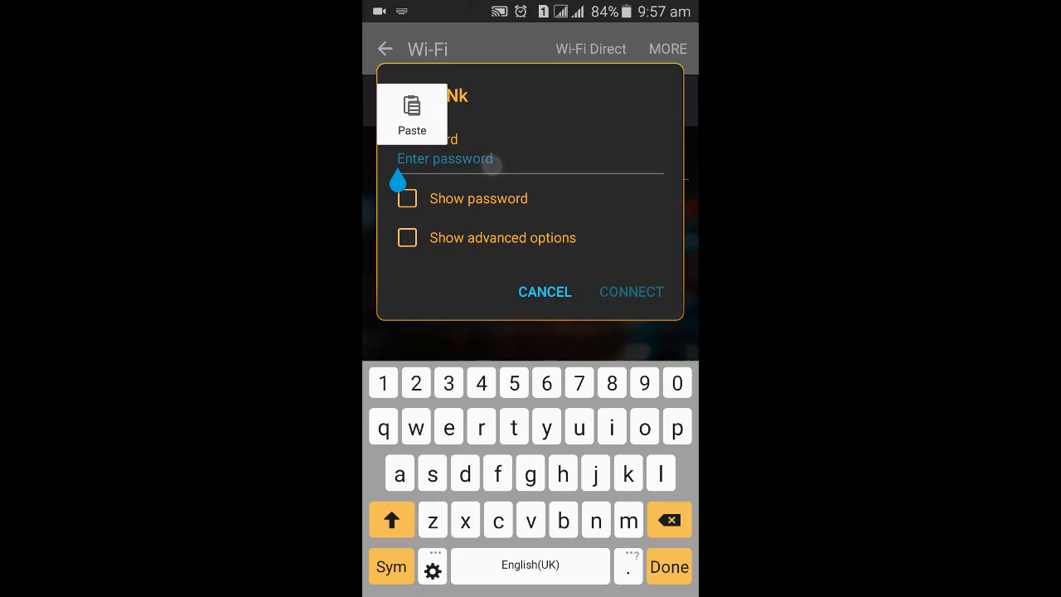
click(411, 110)
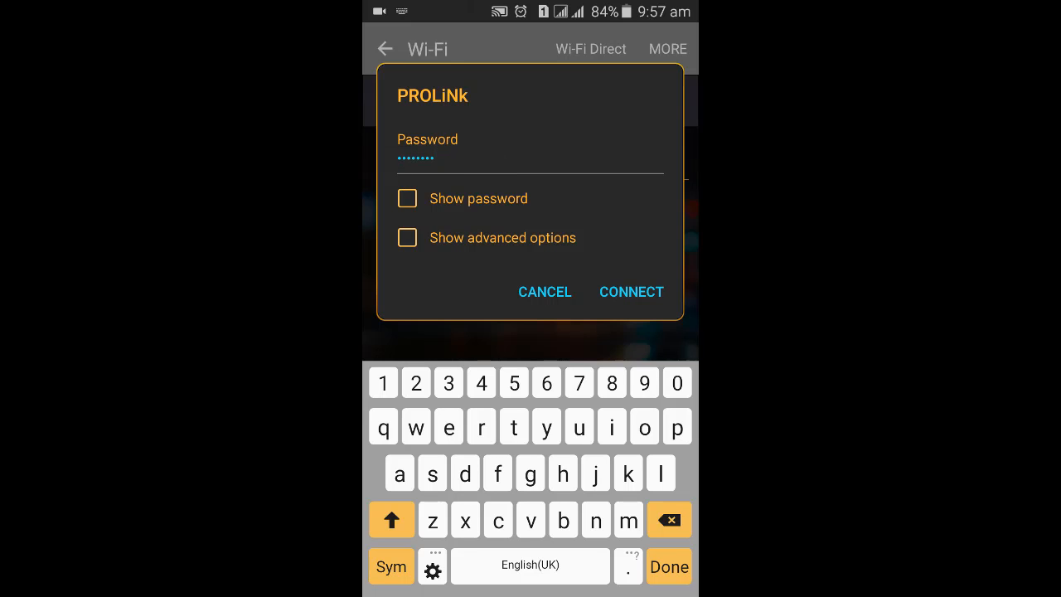
click(630, 292)
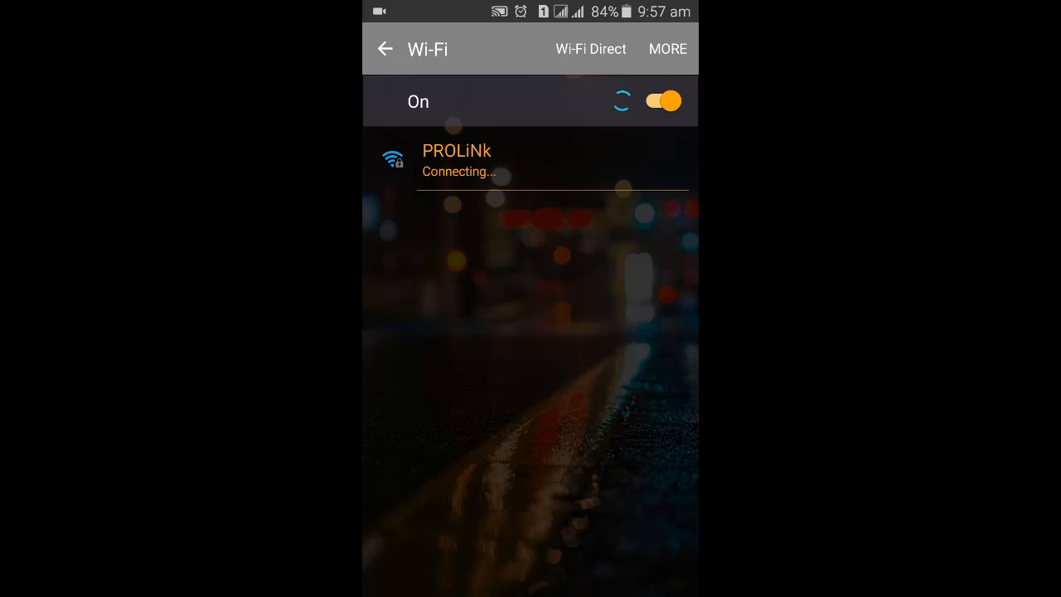